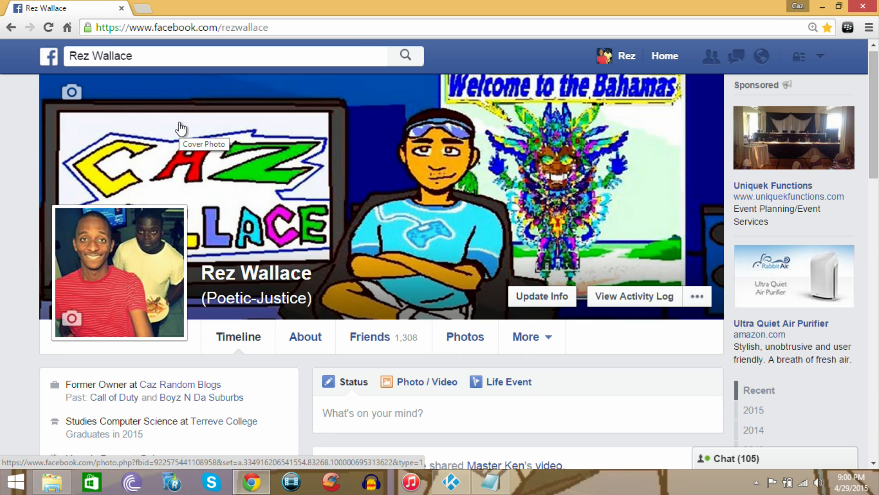
mouse_move(28, 171)
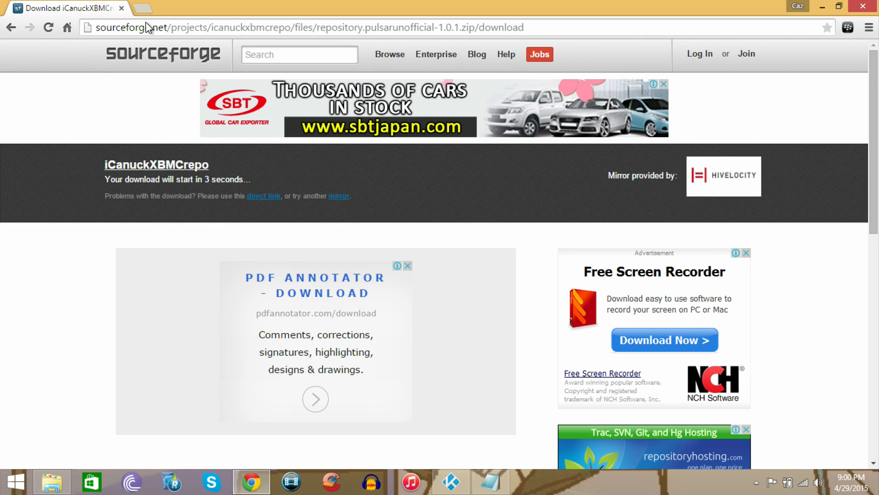
mouse_move(150, 22)
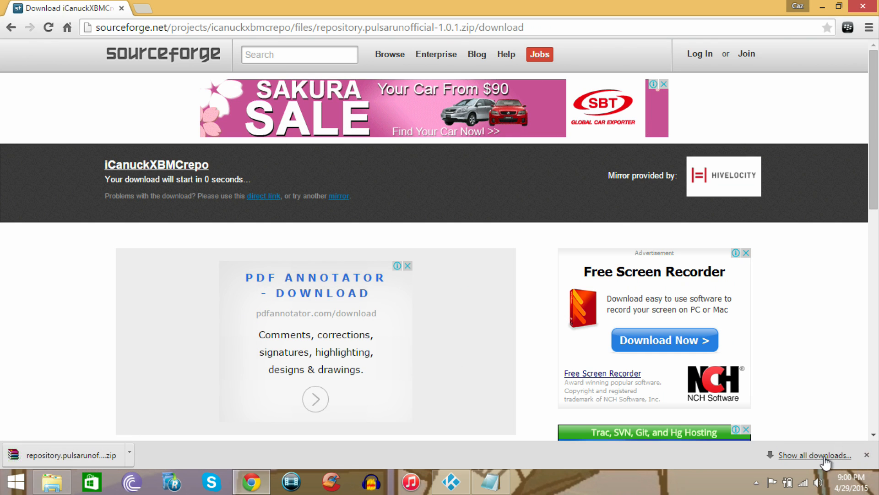
Open the options for the downloaded repository.pulsarunofficial-1.0.1.zip in Chrome's download bar.
click(145, 455)
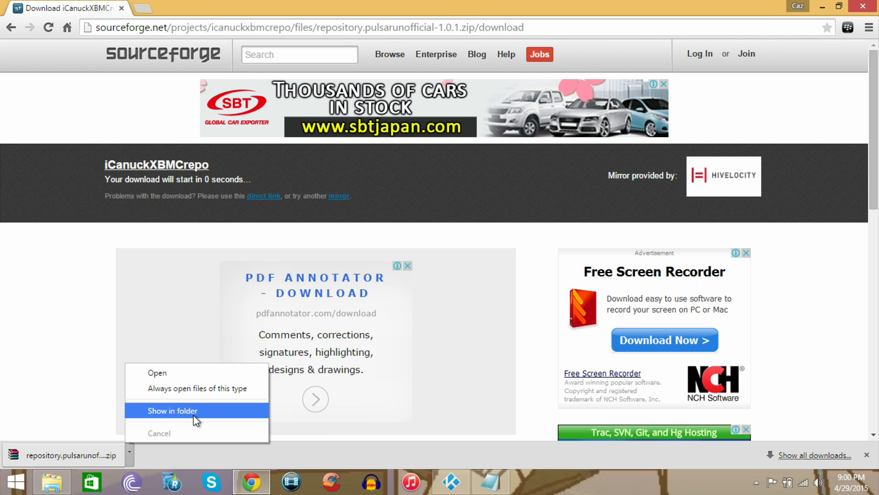
click(173, 411)
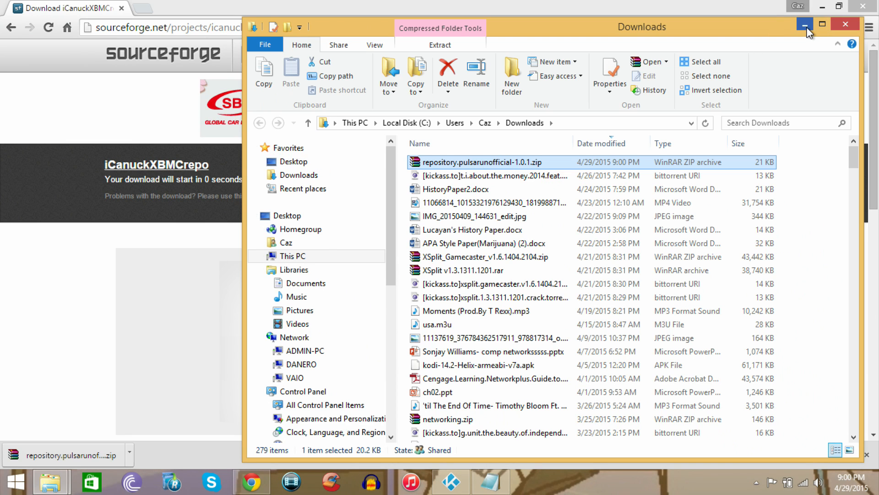
click(804, 24)
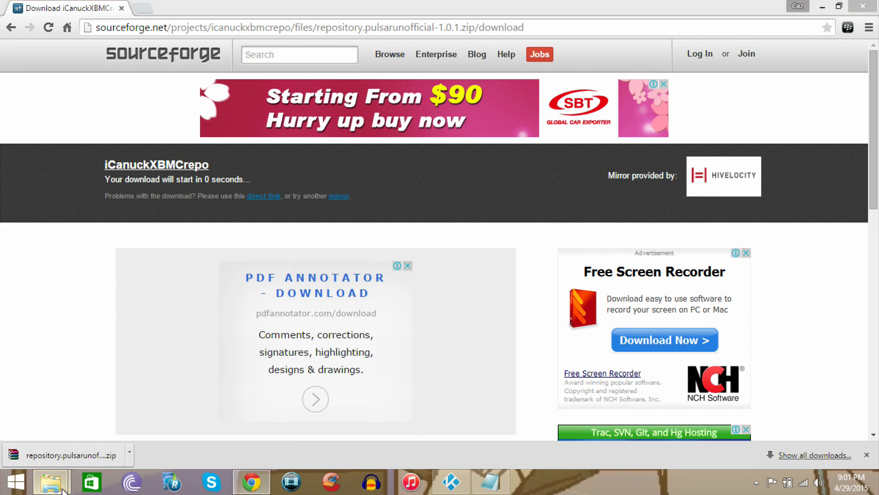
Switch to Kodi from the taskbar, showing its home menu with System highlighted.
click(49, 482)
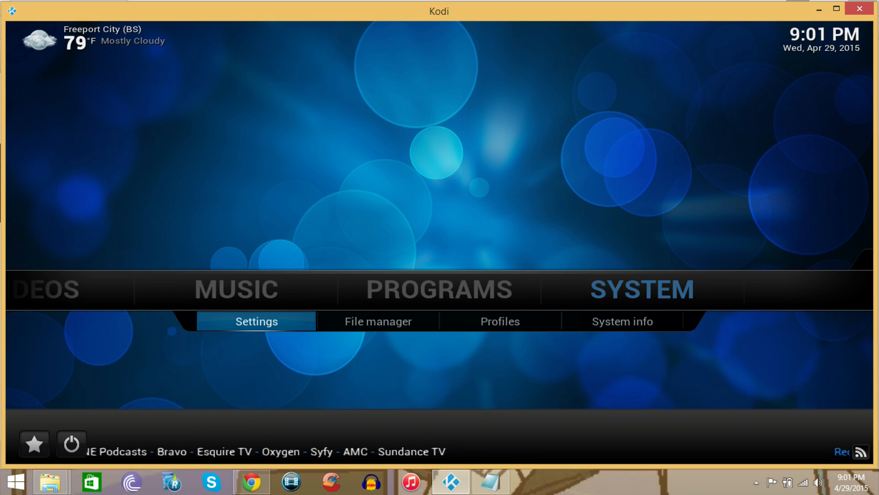
click(255, 320)
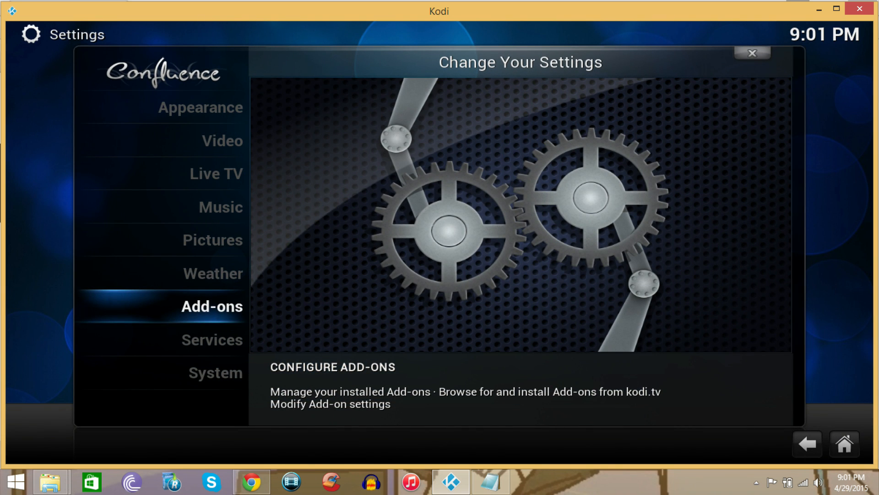
click(212, 339)
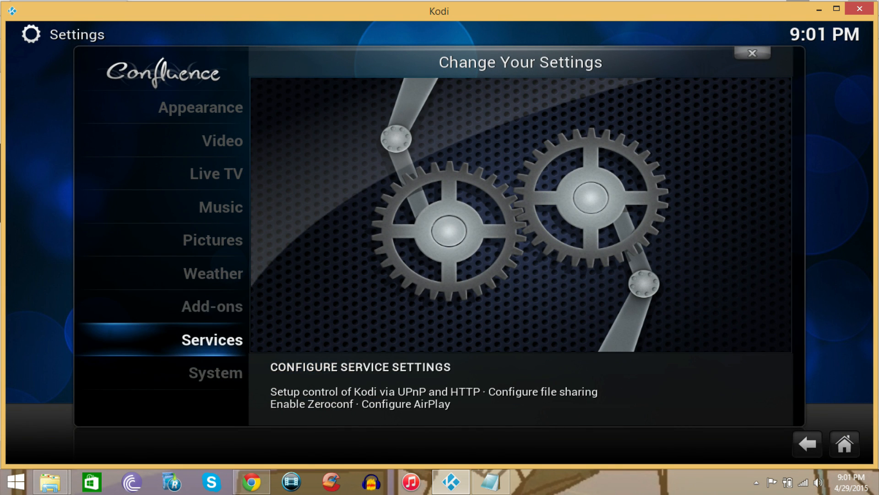
click(212, 339)
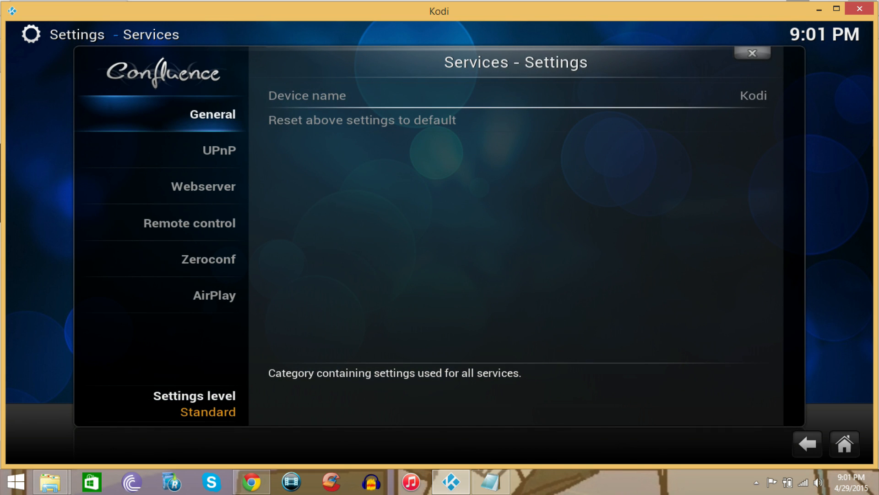
click(189, 223)
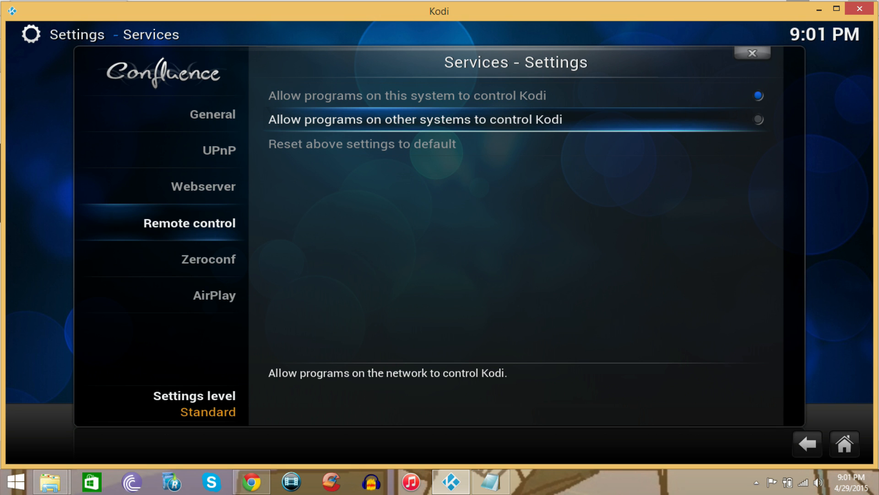
click(758, 119)
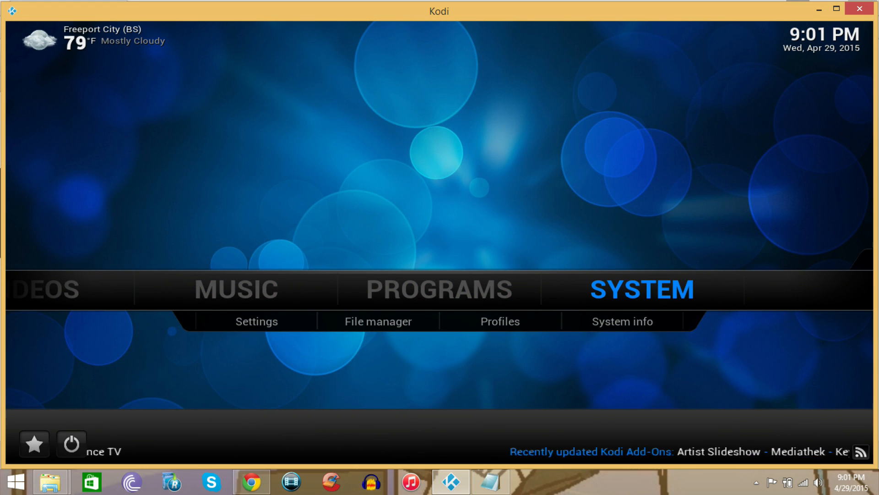
mouse_move(255, 321)
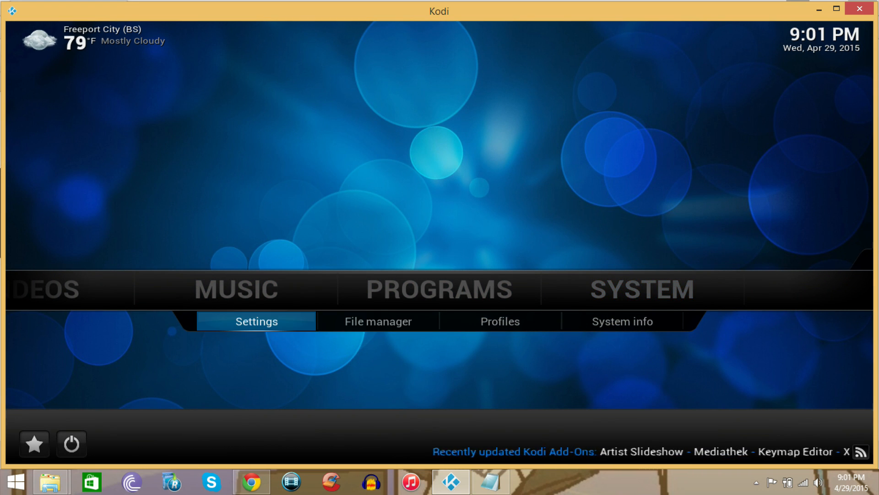
Go to System > Settings > Add-ons and choose Install from zip file.
click(255, 321)
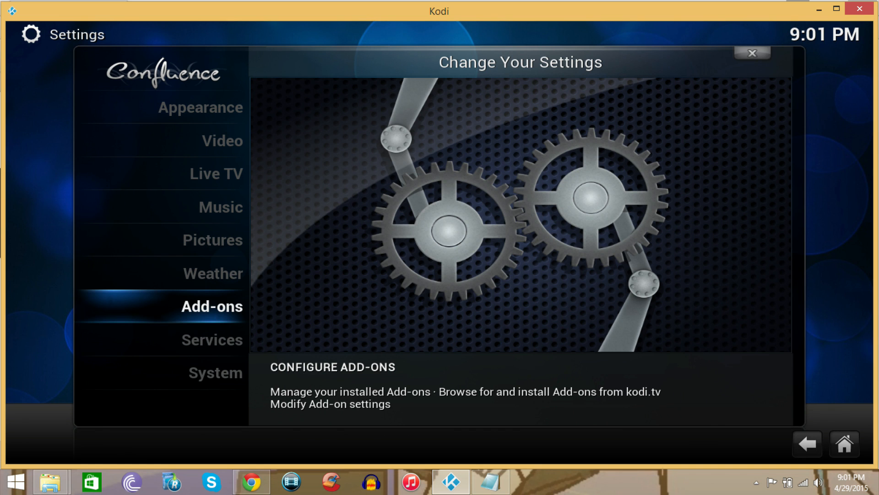
click(212, 307)
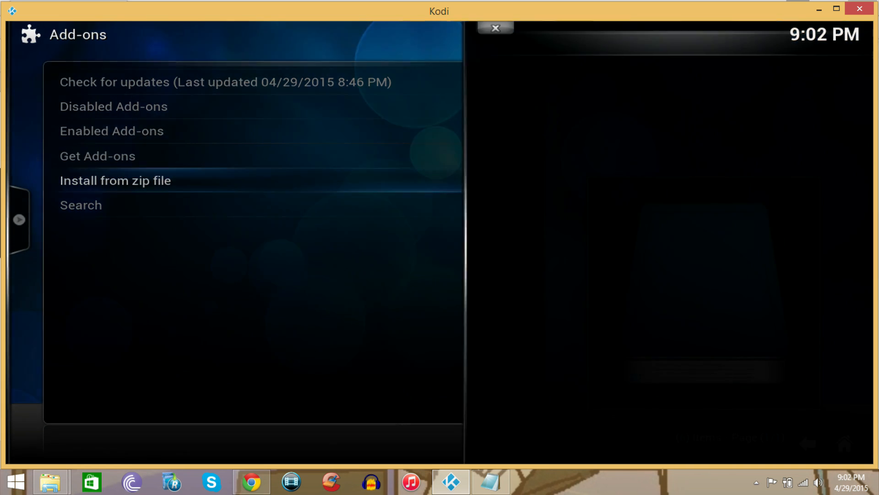
click(114, 180)
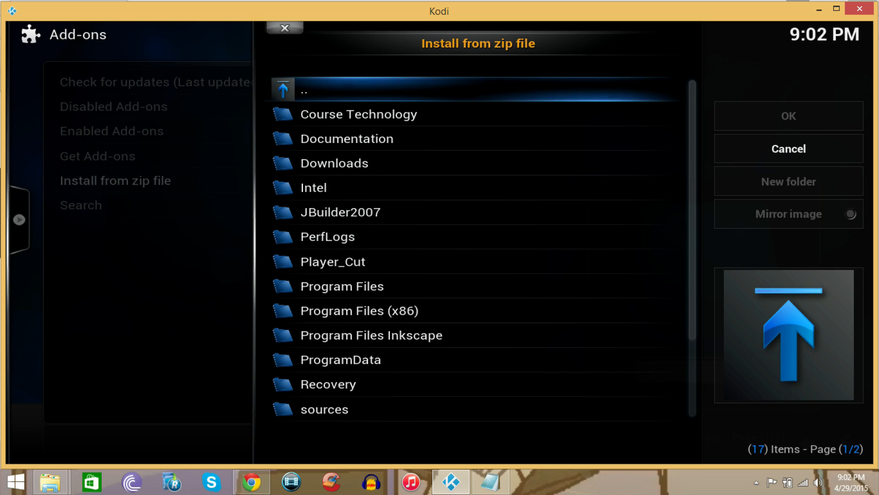
Install the Pulsar repository zip from the Desktop's Pulsar folder.
click(372, 334)
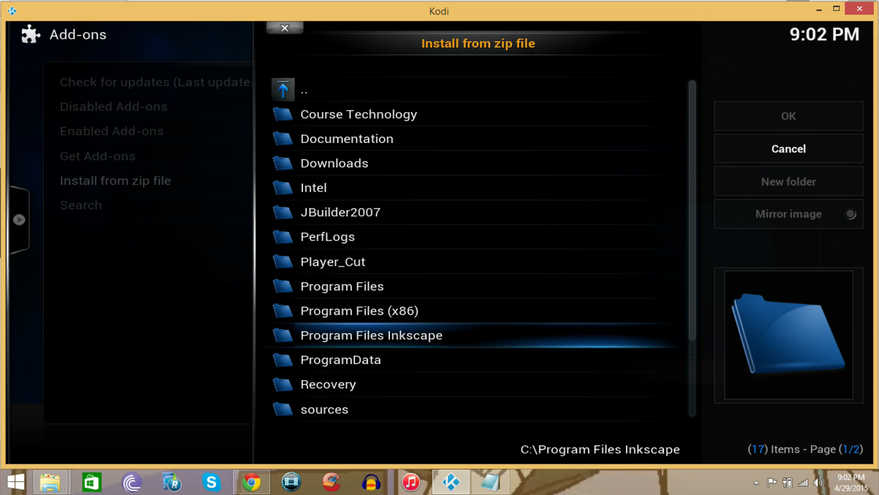
scroll(down, 3)
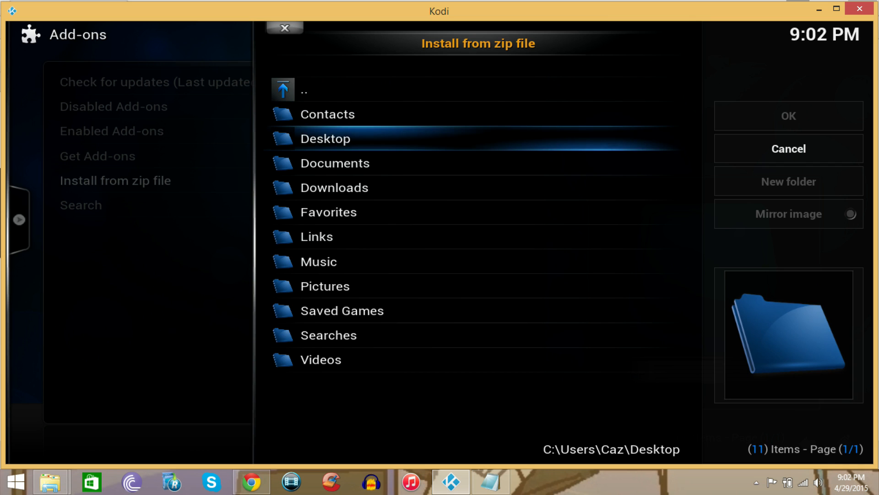
double_click(325, 138)
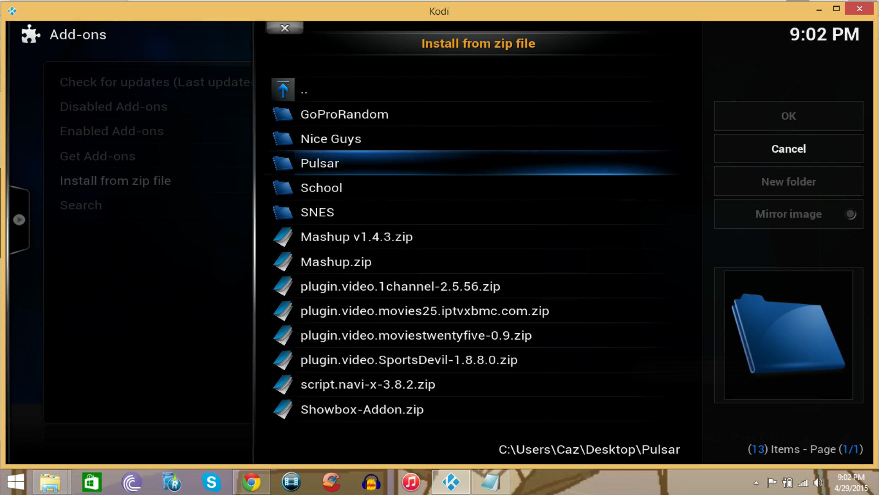
double_click(320, 163)
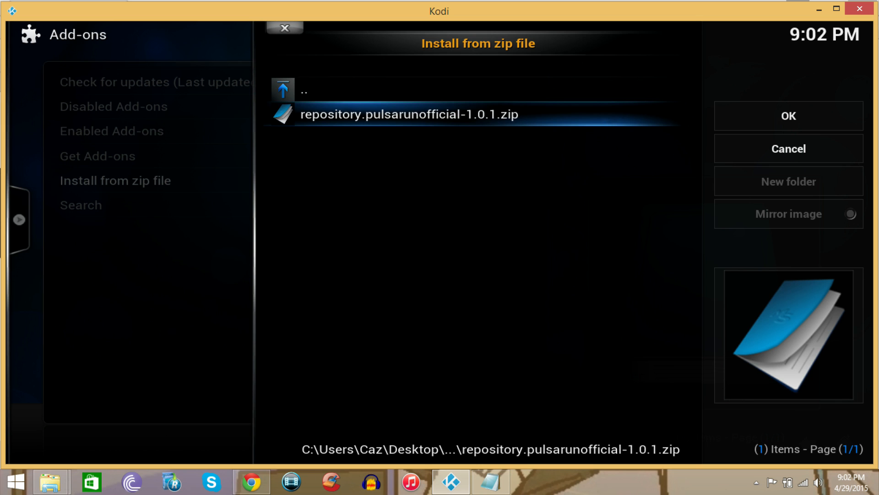
click(408, 115)
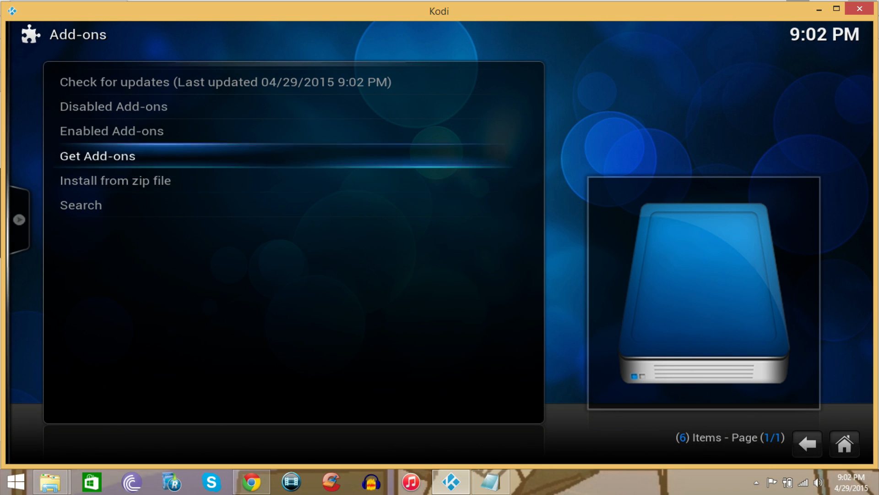
Browse Get Add-ons > Pulsar Unofficial Repo > Video Add-ons to find Pulsar.
click(97, 156)
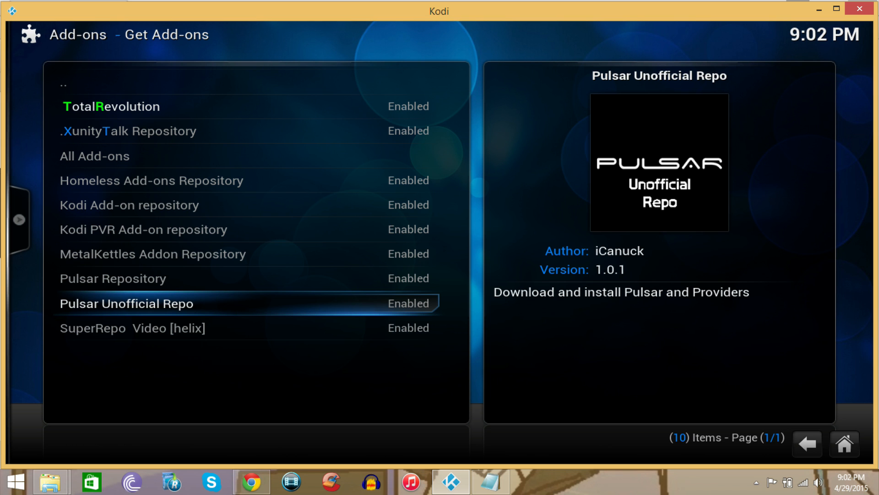
click(127, 303)
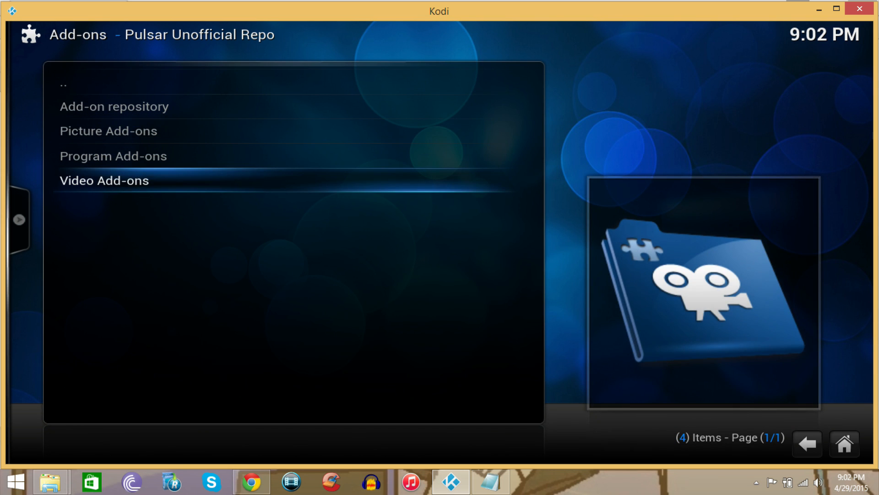
click(104, 180)
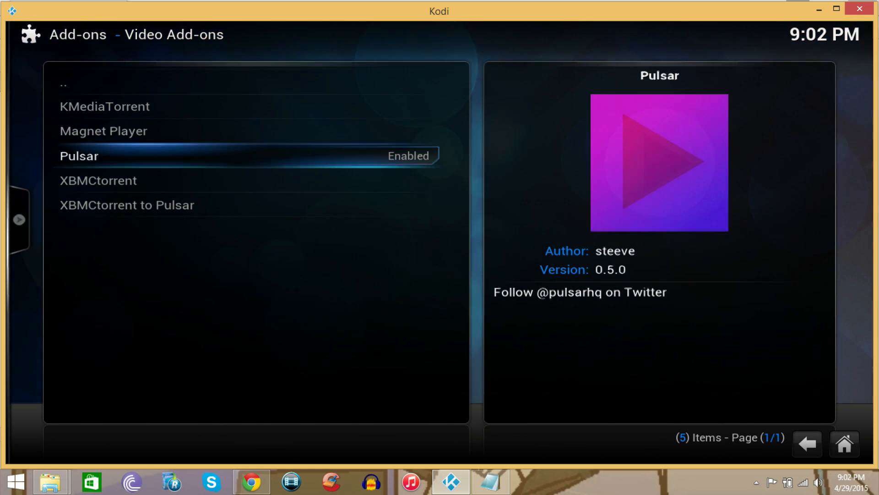
Back out to the repo categories and open Program Add-ons to see PUBLICHD2PULSAR.
click(78, 156)
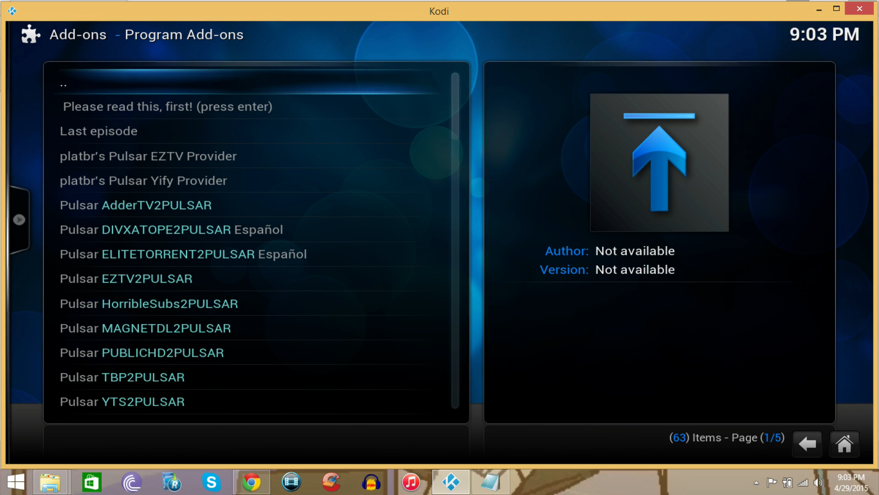
click(157, 204)
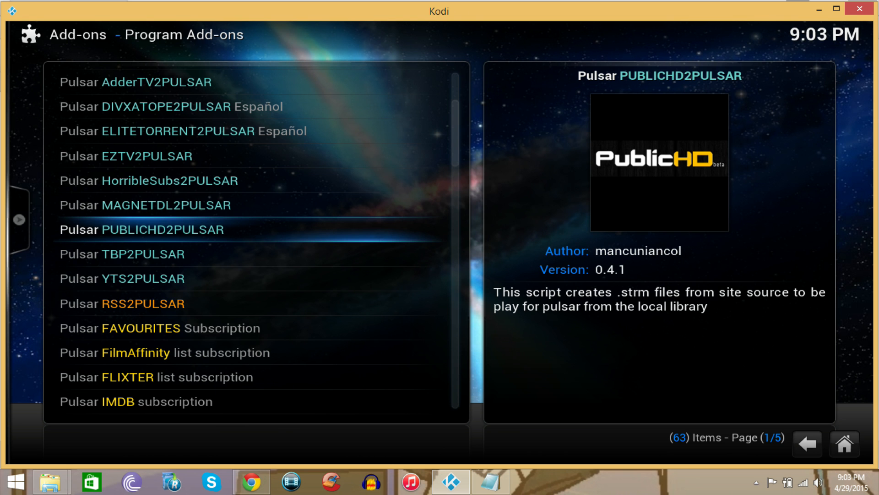
Install the PUBLICHD2PULSAR provider and scroll further down the provider list.
click(144, 230)
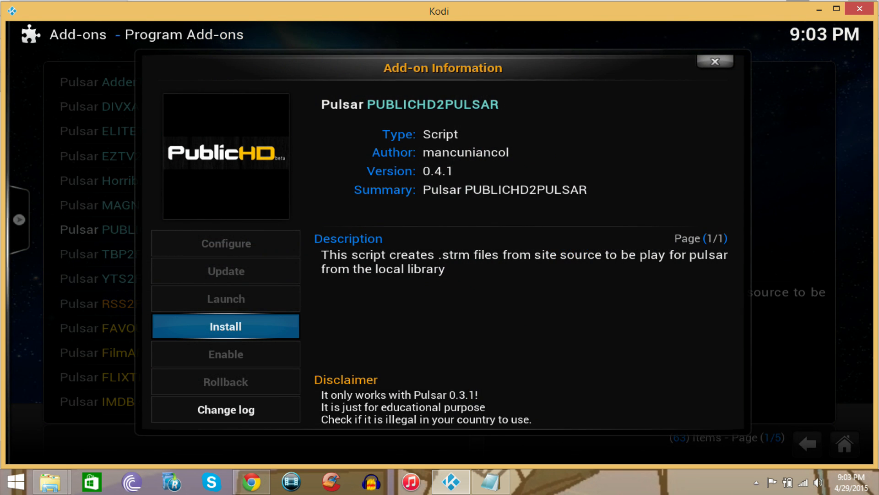
click(225, 326)
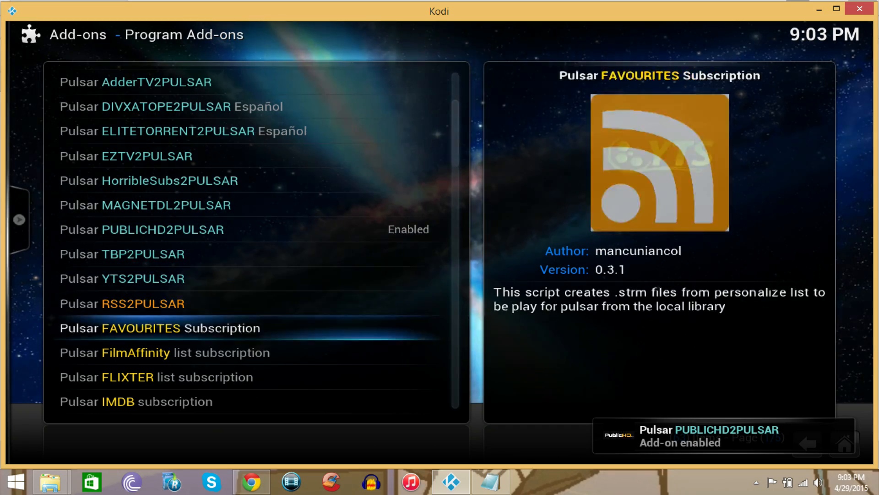
scroll(down, 3)
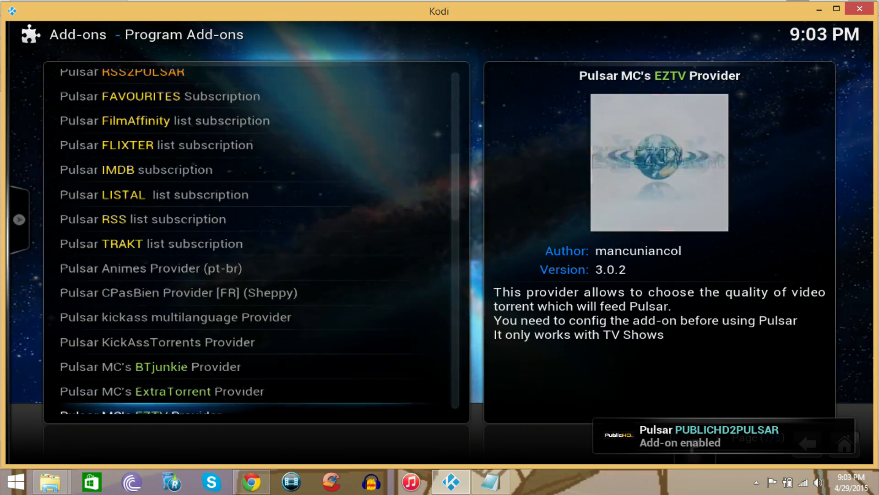
scroll(down, 3)
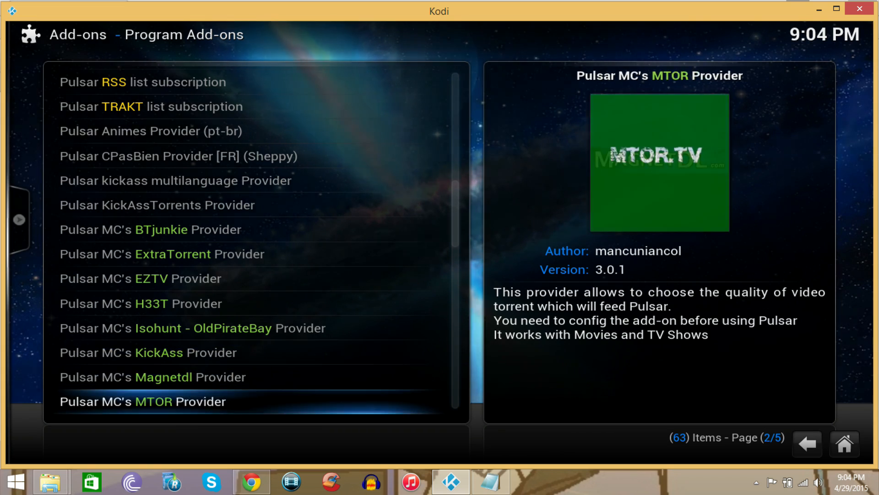
scroll(down, 3)
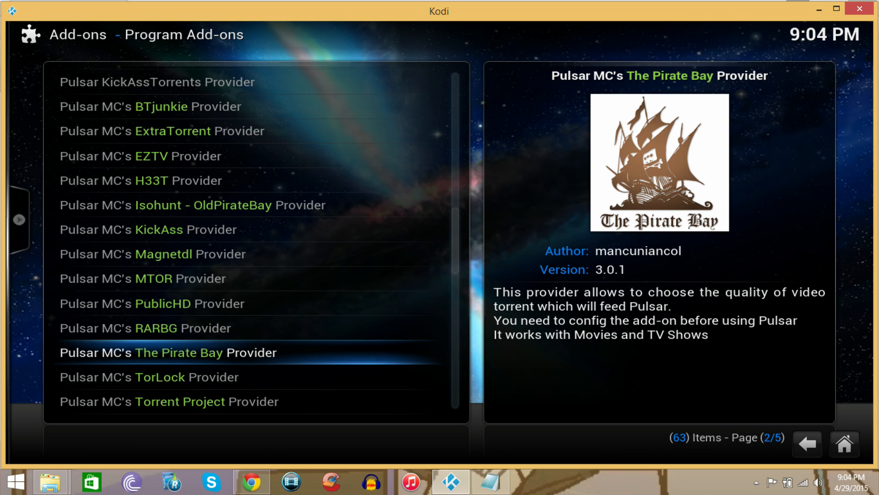
Install The Pirate Bay provider and return to Kodi's home menu.
click(169, 353)
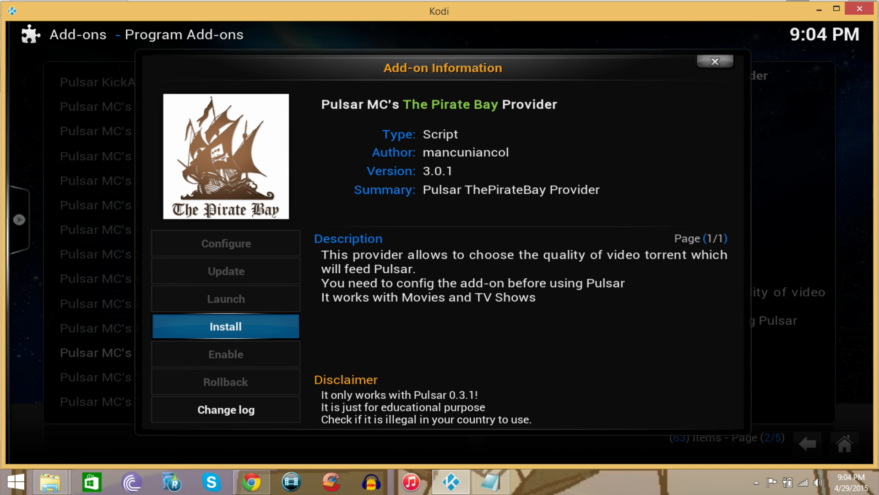
click(226, 326)
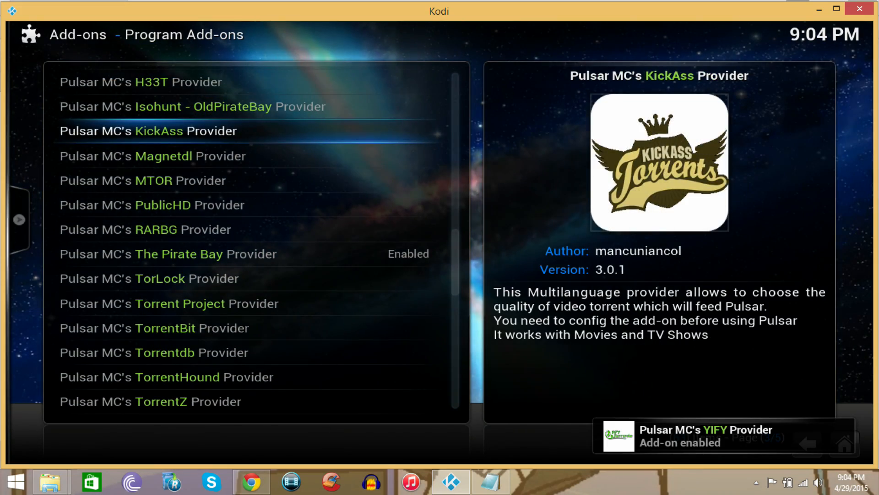
click(148, 130)
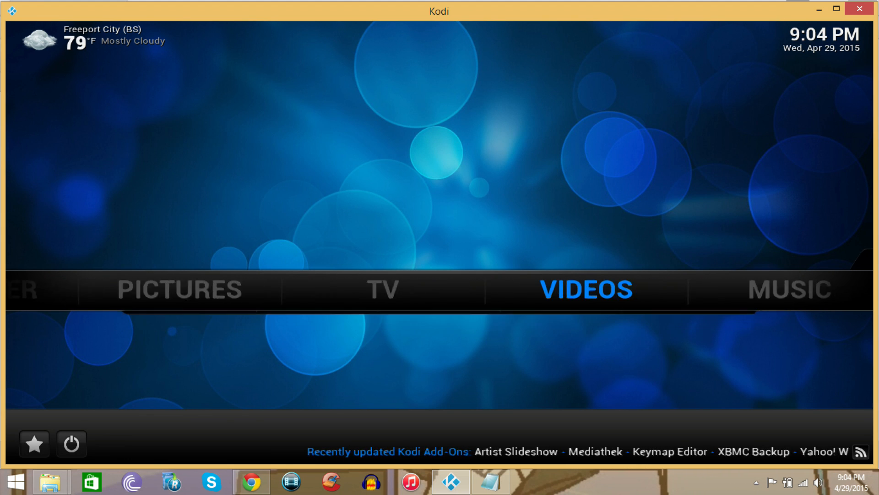
Open Videos > Add-ons and launch the Pulsar tile.
click(585, 289)
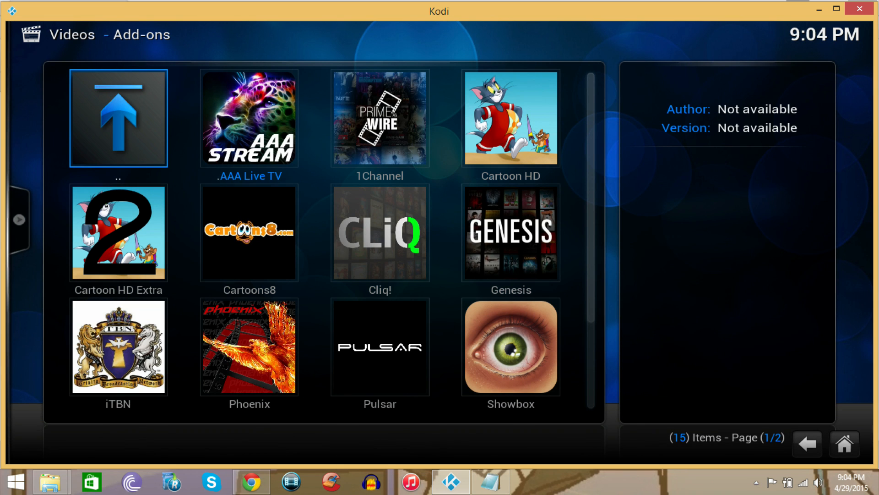
click(380, 232)
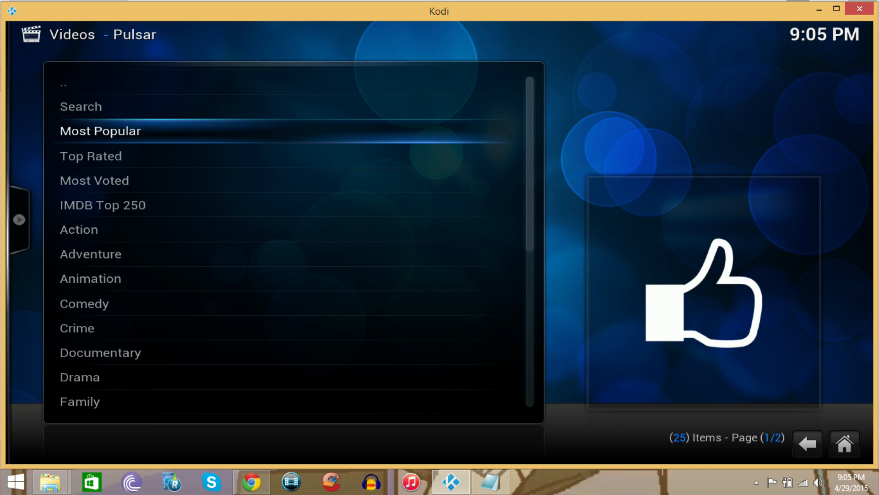
Choose The Hobbit: The Battle of the Five Armies from Most Popular and let it load.
click(101, 131)
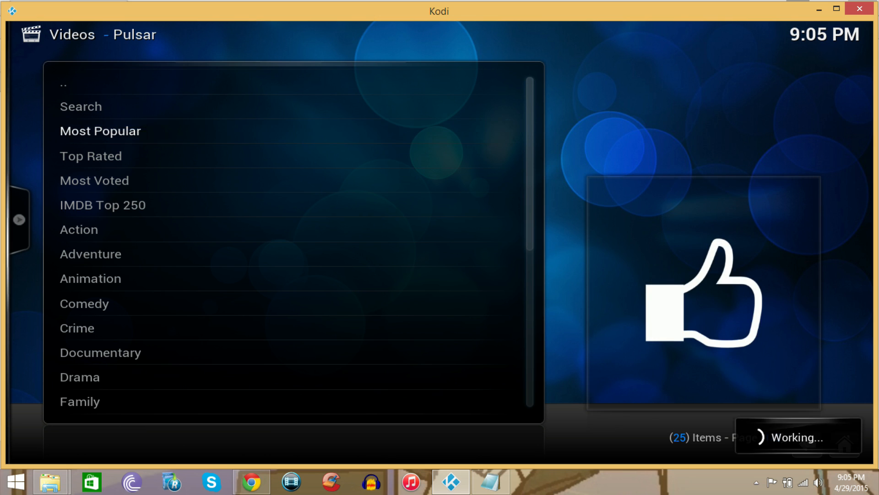
click(100, 131)
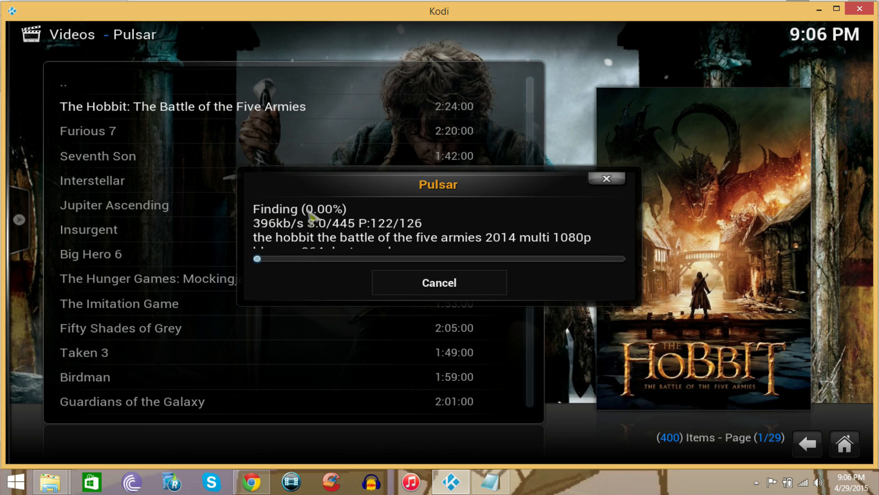
mouse_move(582, 281)
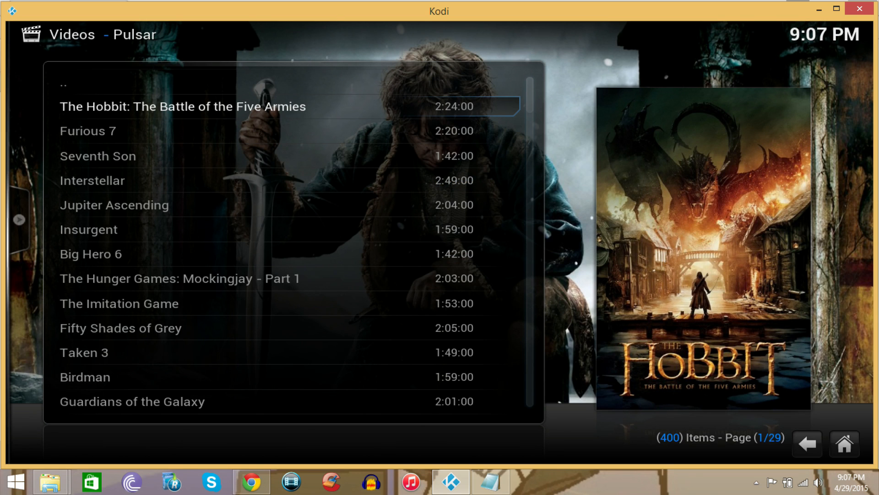
click(182, 105)
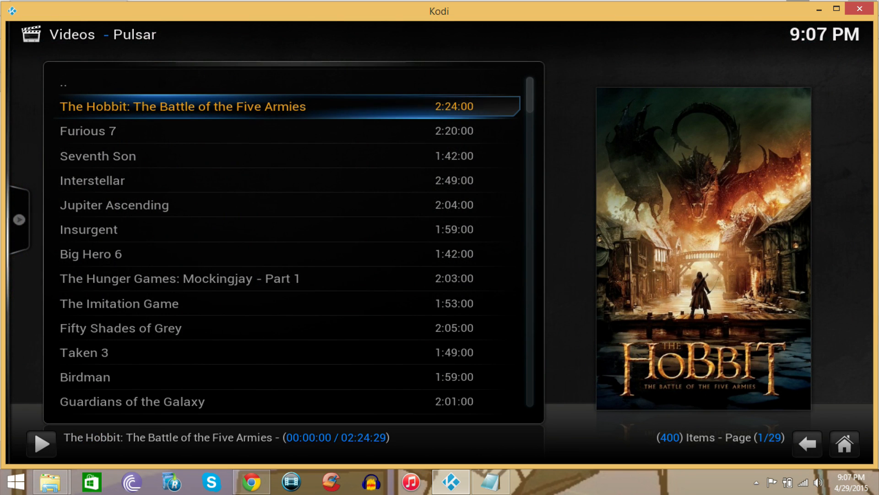